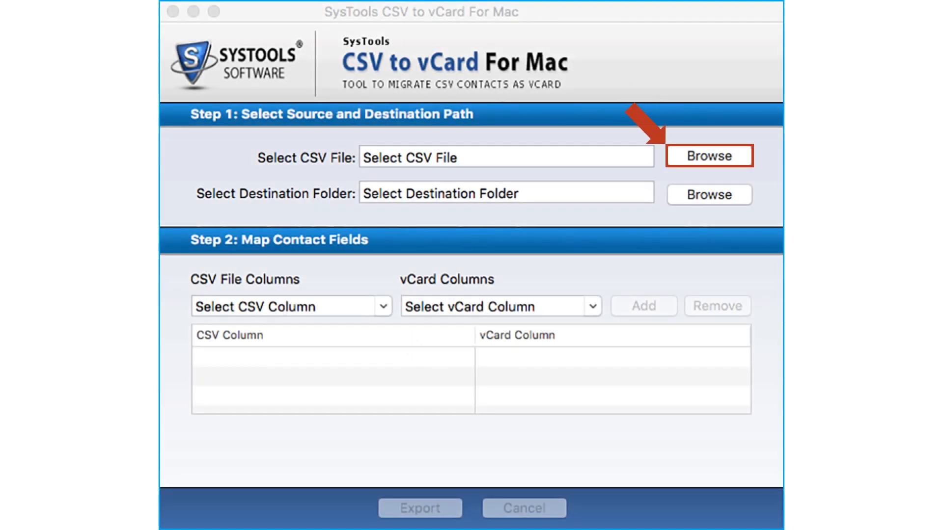
- Set contacts info (Responses).csv as the source CSV file
left_click(708, 156)
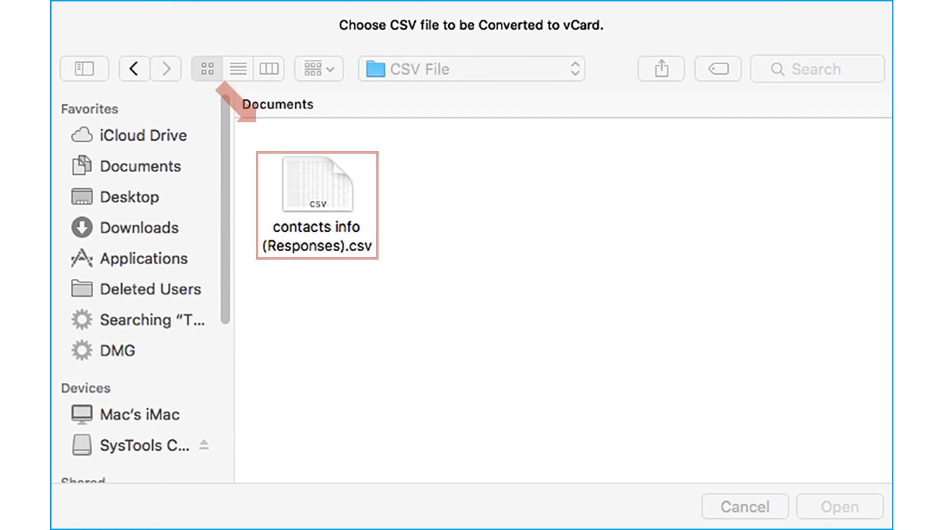
left_click(318, 185)
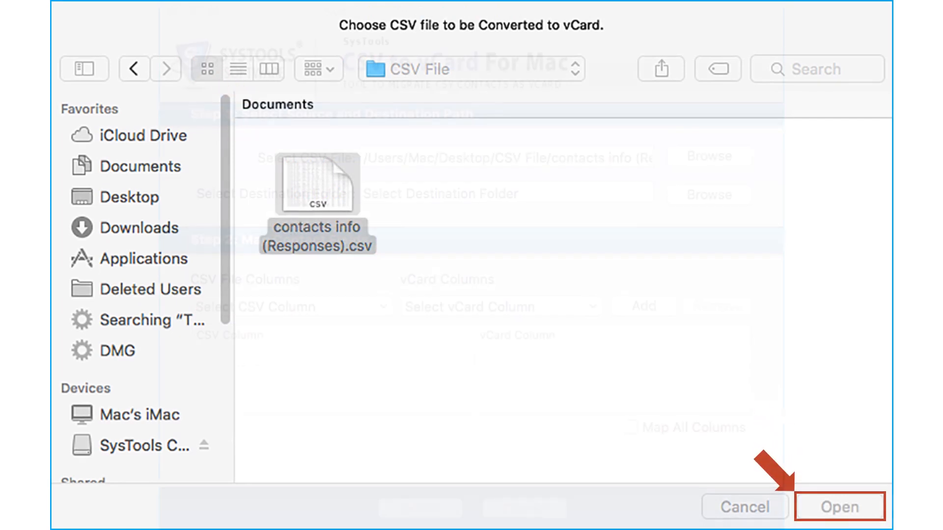
left_click(840, 507)
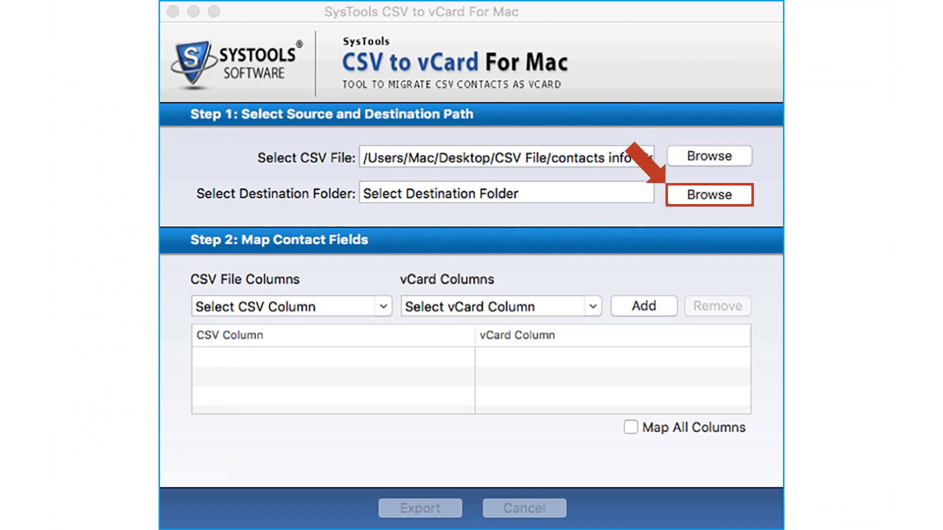
- Set the Desktop's Vcard Output folder as the destination
left_click(709, 194)
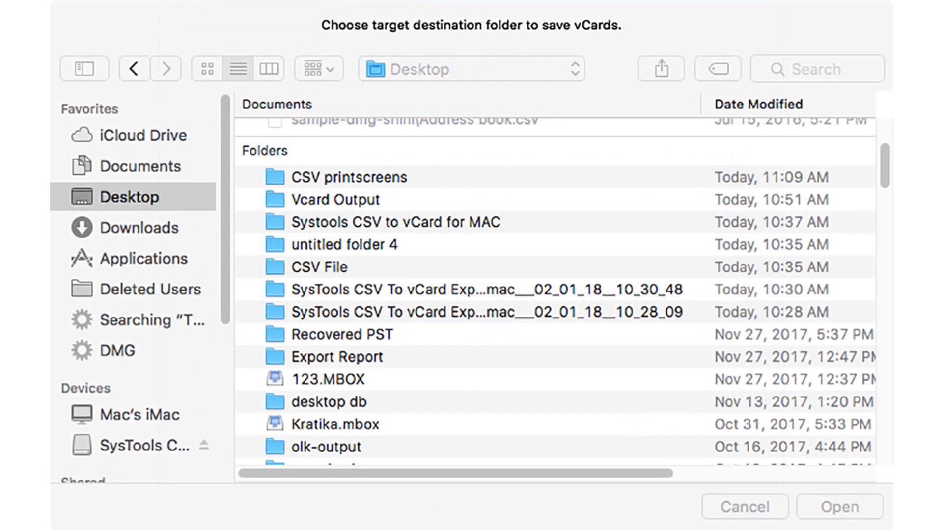
left_click(334, 199)
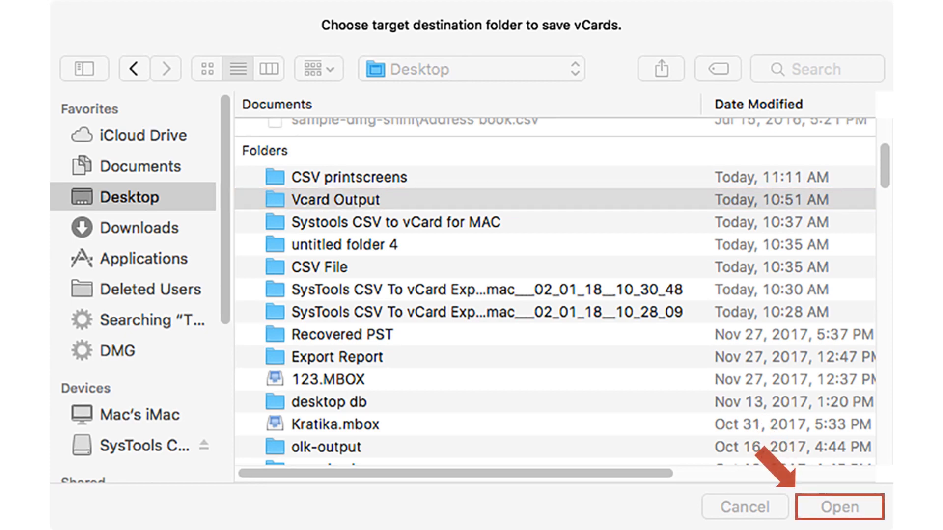
left_click(839, 507)
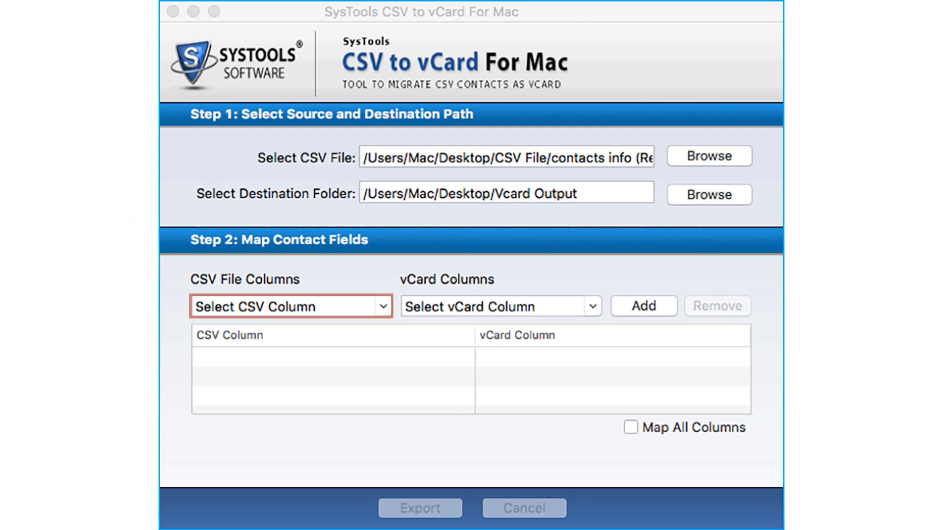
left_click(499, 307)
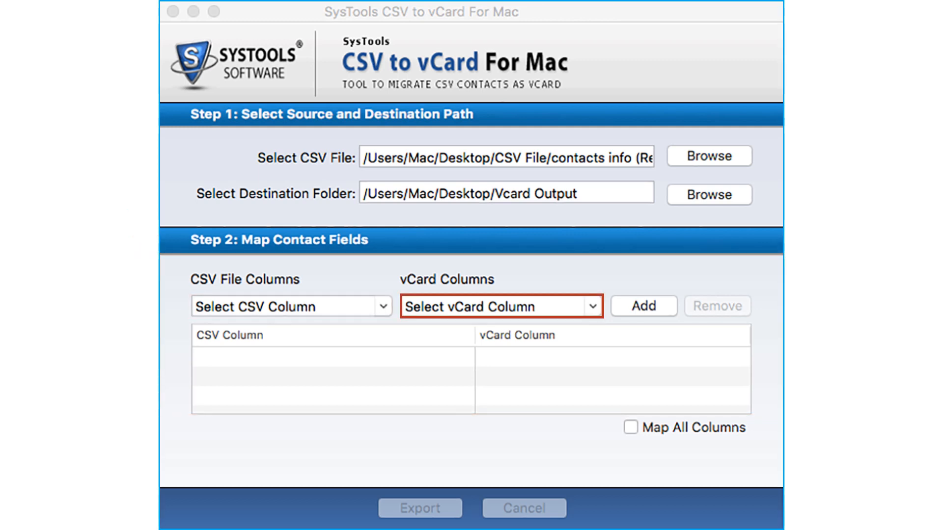
left_click(291, 307)
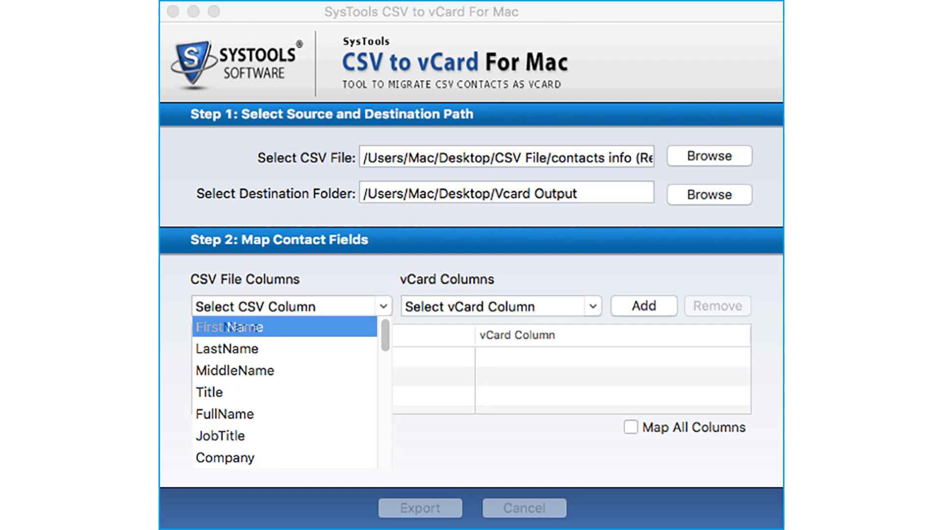
left_click(230, 327)
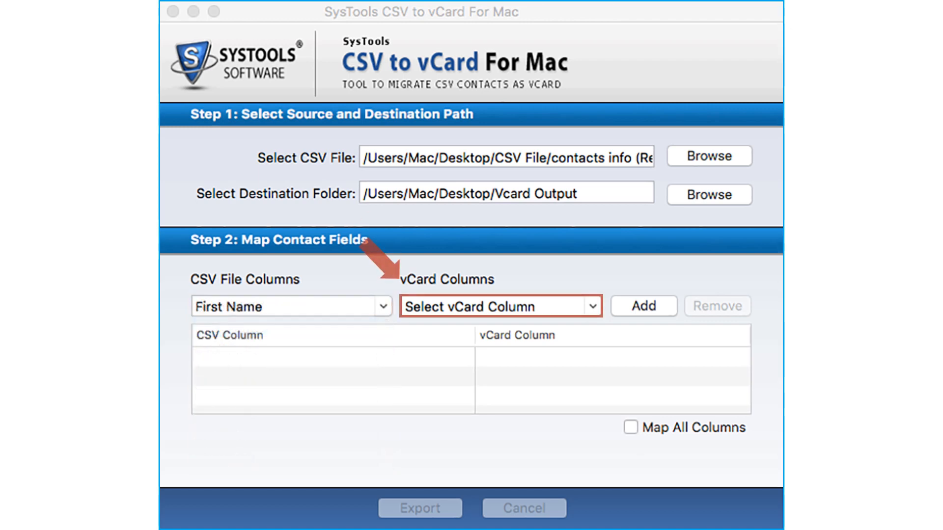
left_click(498, 307)
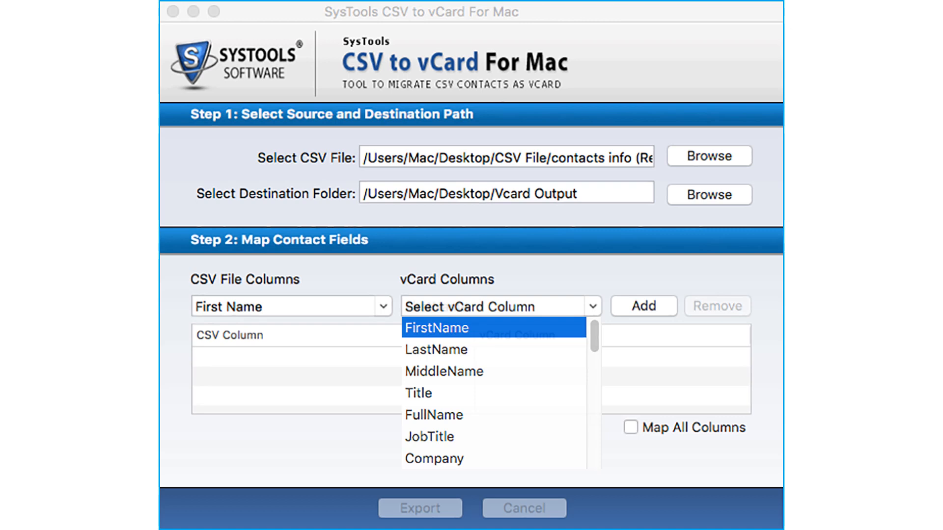
left_click(436, 327)
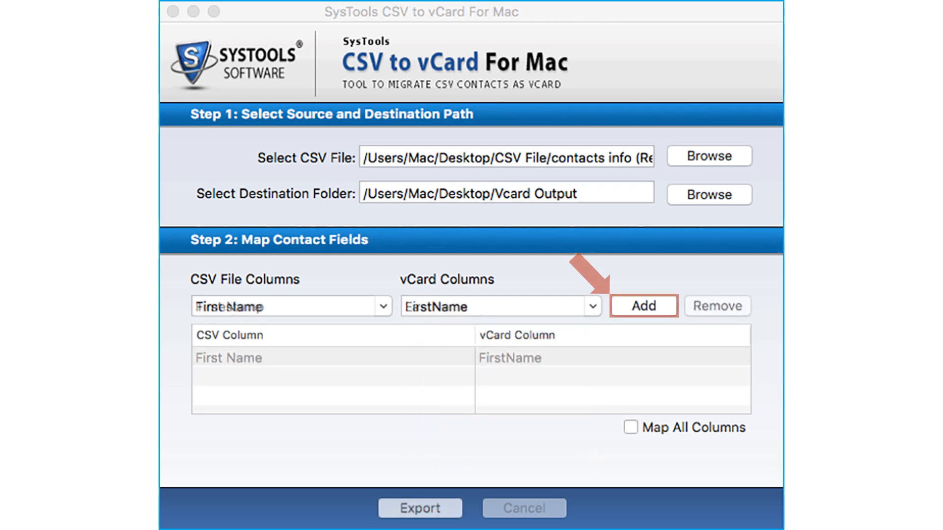
left_click(642, 307)
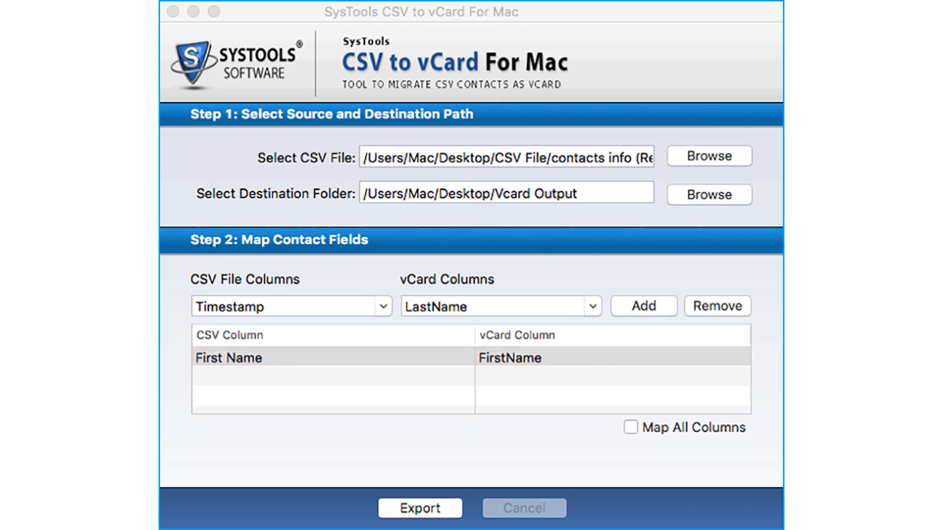
left_click(717, 306)
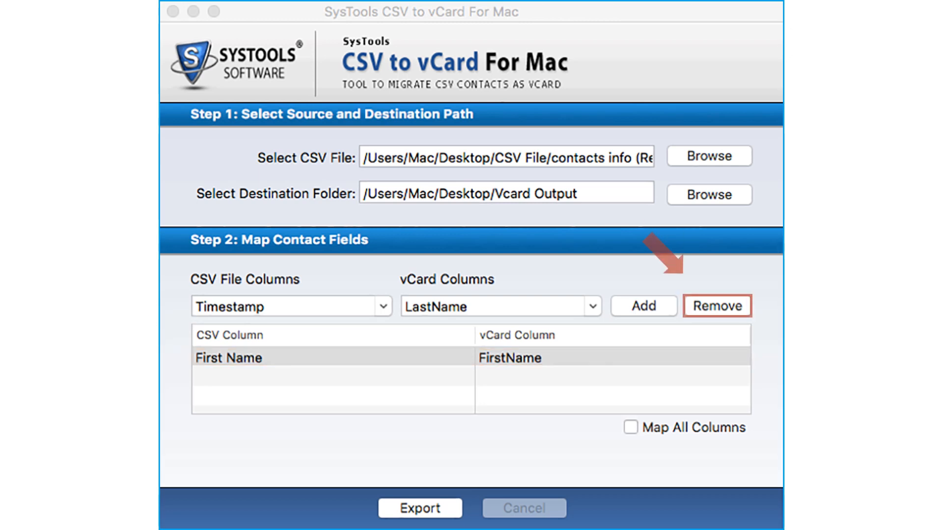
left_click(717, 305)
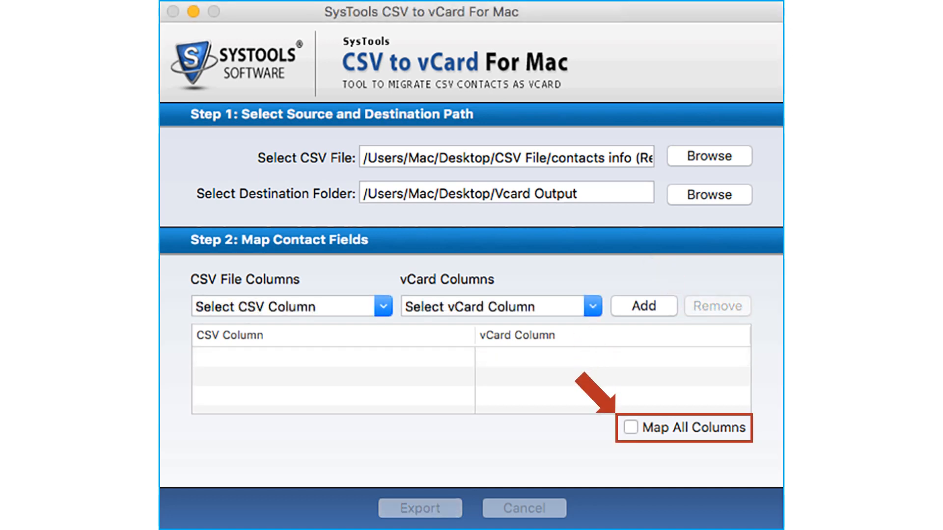
- Map all CSV columns and export the 49 contacts as vCards, dismissing the report
left_click(631, 427)
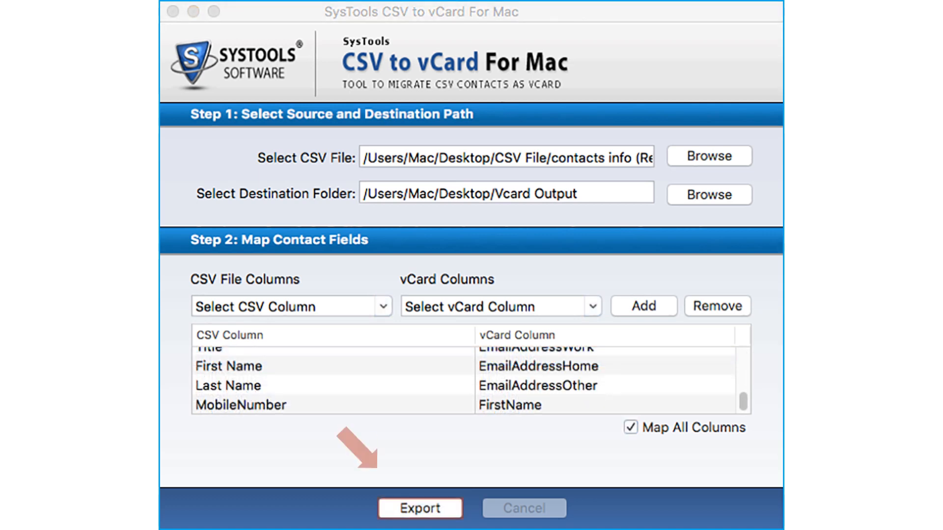
left_click(420, 508)
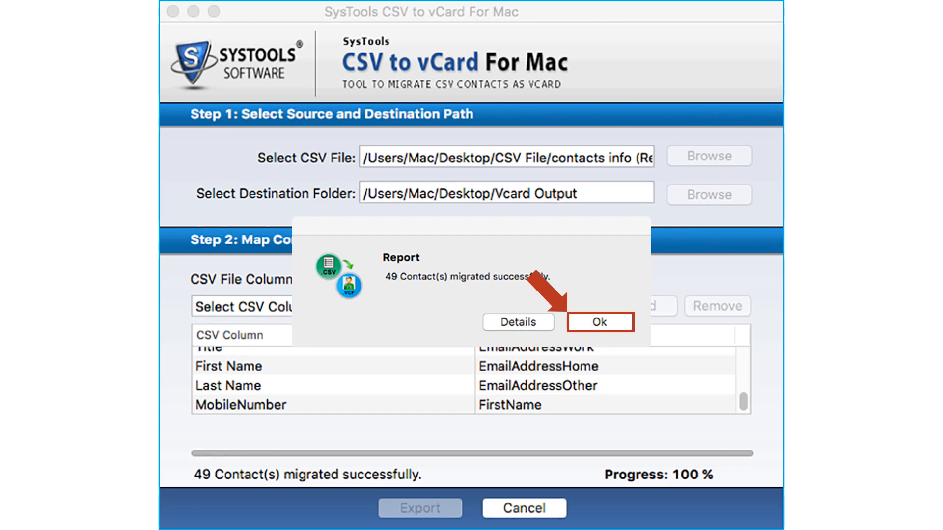
left_click(599, 322)
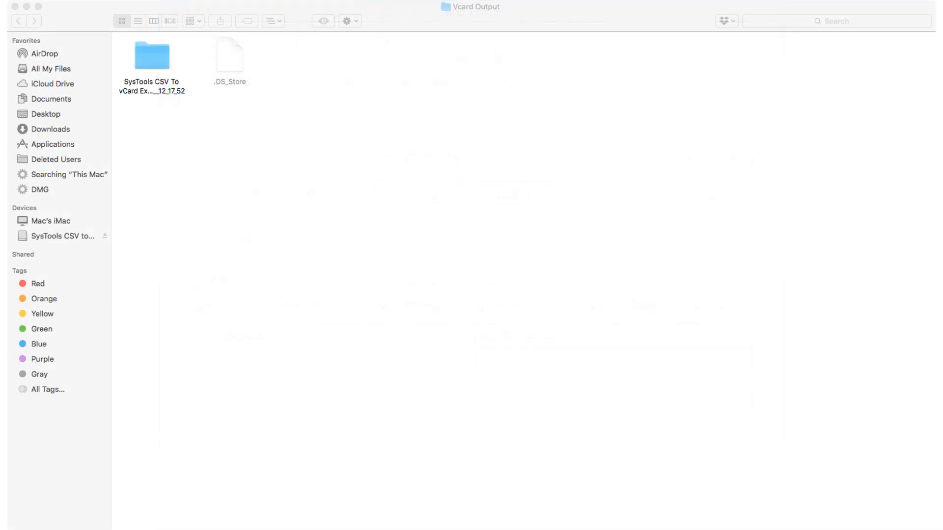
- Enter the SysTools CSV To vCard export folder inside Vcard Output
left_click(151, 55)
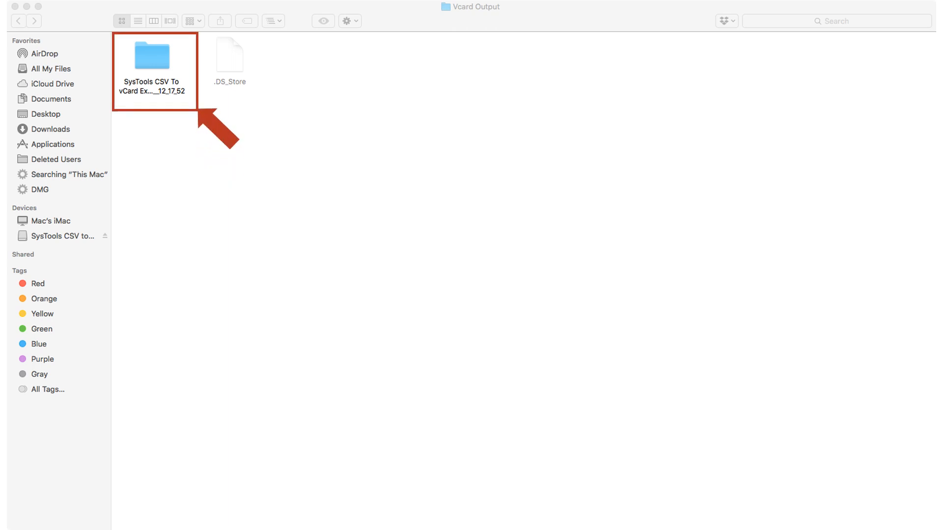
double_click(151, 55)
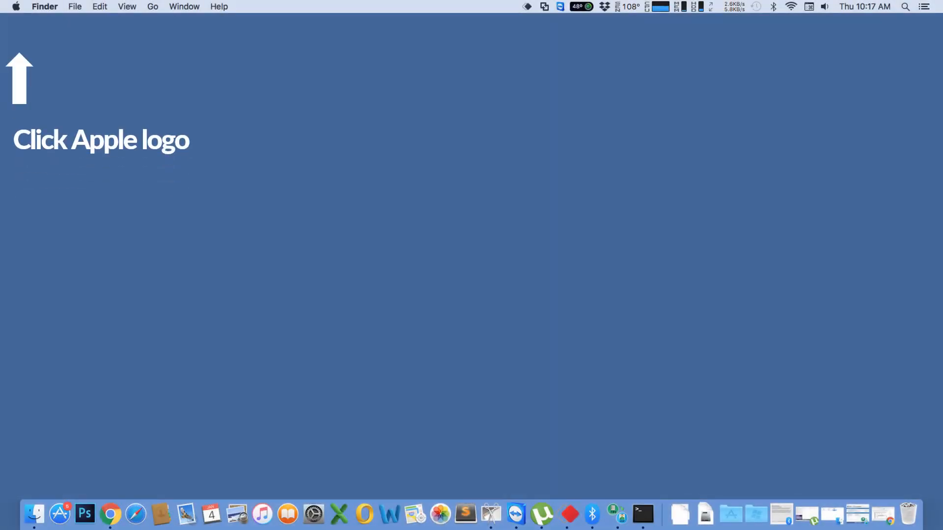
- Enable the New Terminal at Folder service under Keyboard Shortcuts Services in System Preferences
left_click(15, 7)
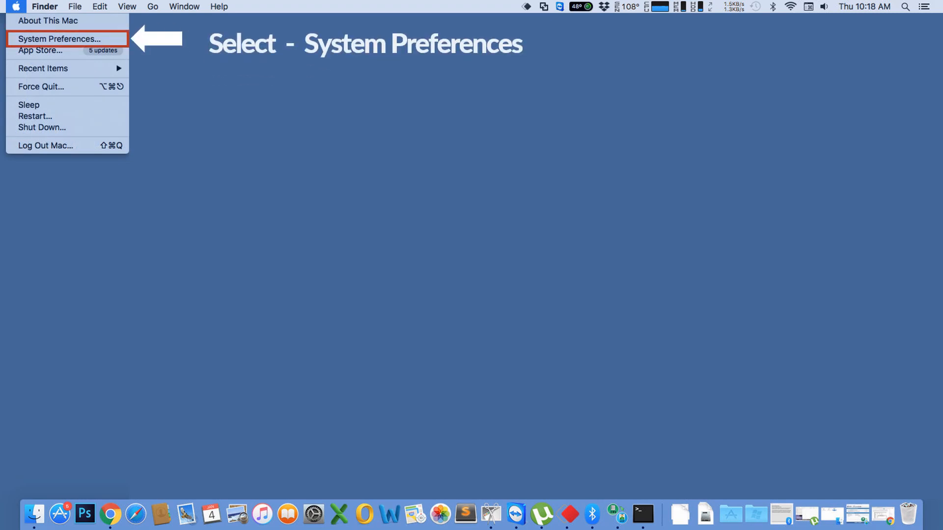
left_click(58, 38)
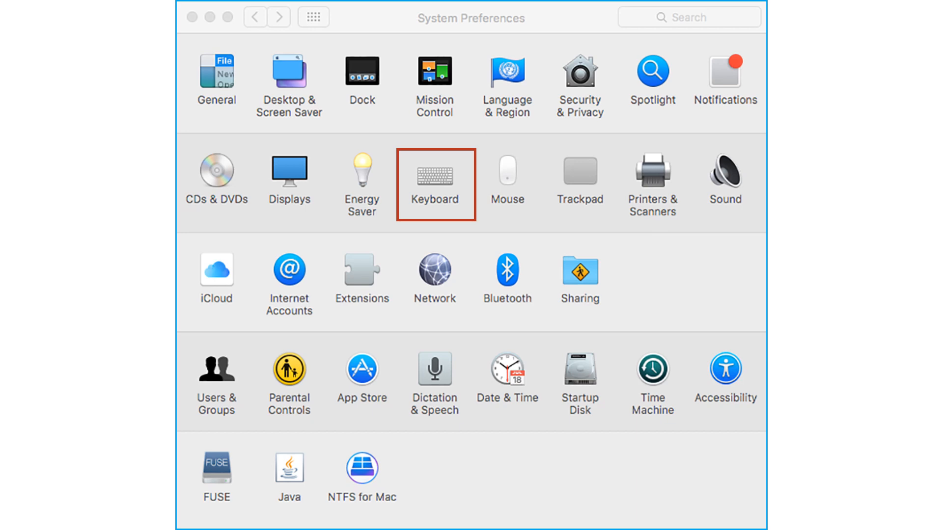
left_click(435, 176)
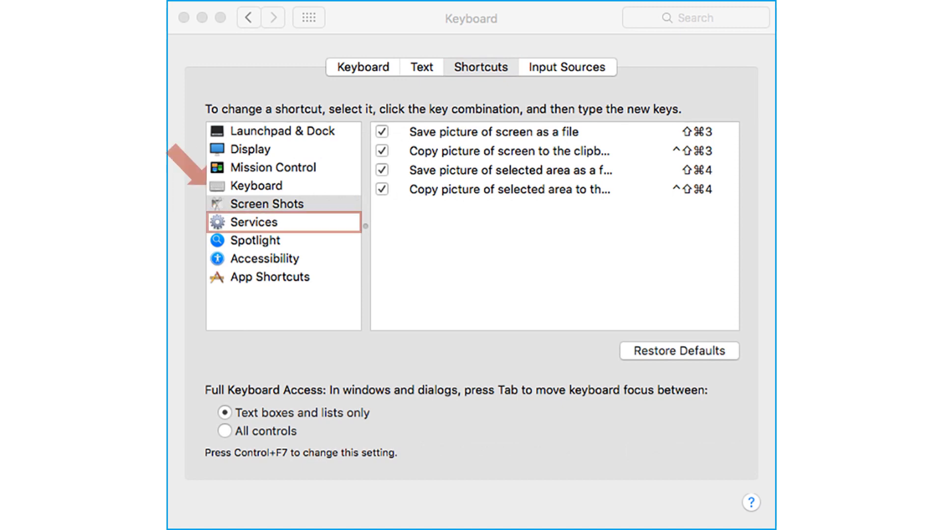
left_click(251, 222)
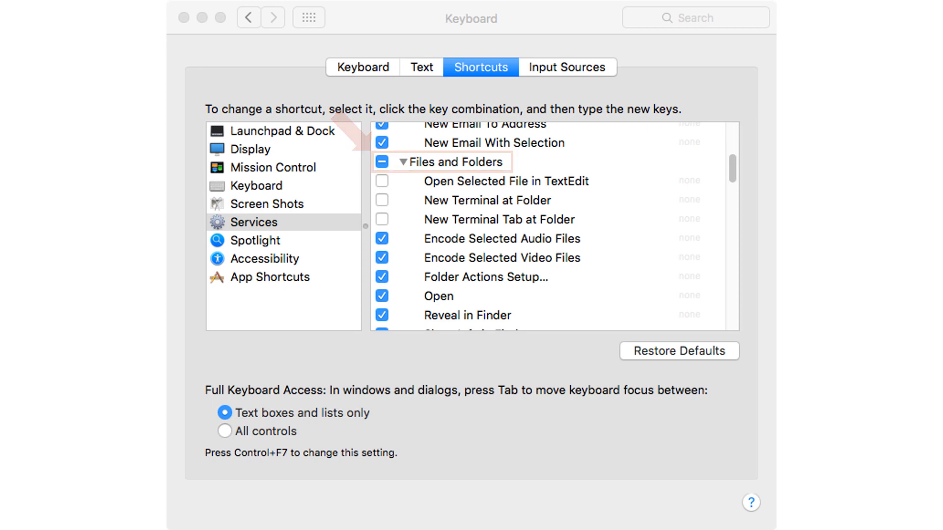
left_click(381, 199)
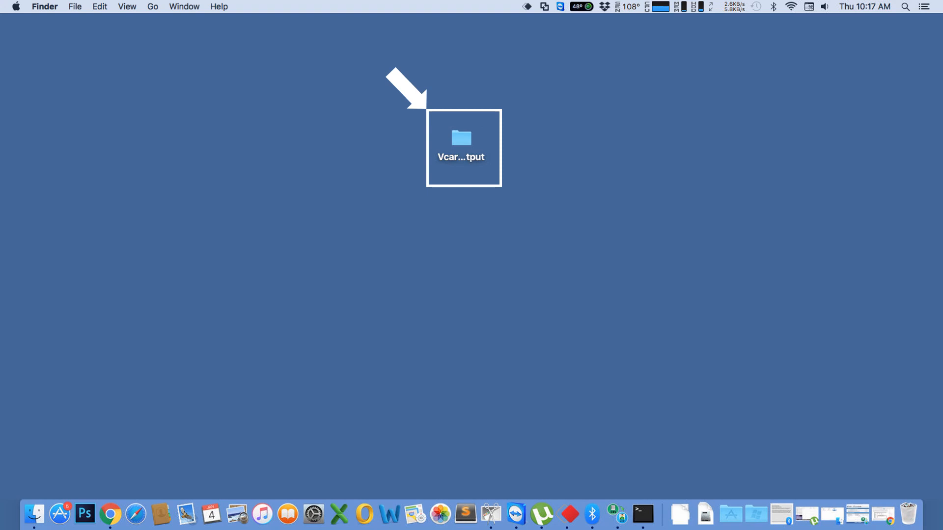
- Merge the Vcard Output vCards with cat *.vcf > combinedfile.vcf in a Terminal at that folder
right_click(461, 149)
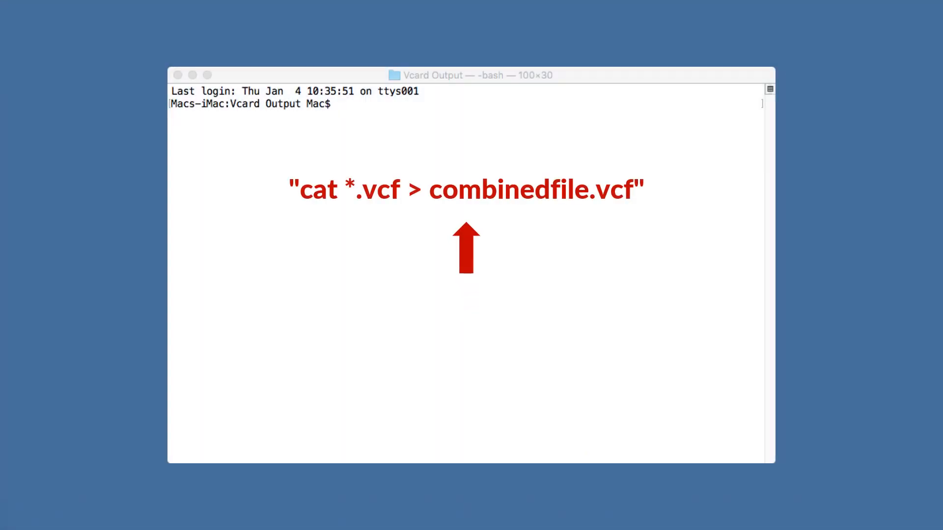
type("cat *.vcf> combinedfile.vcf")
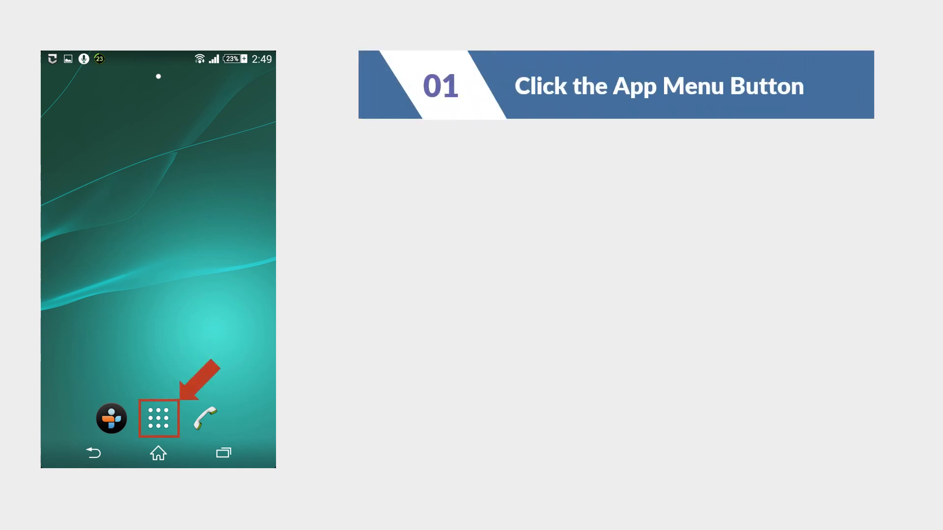
- Launch the Android Contacts app and reach its more-options menu
left_click(159, 418)
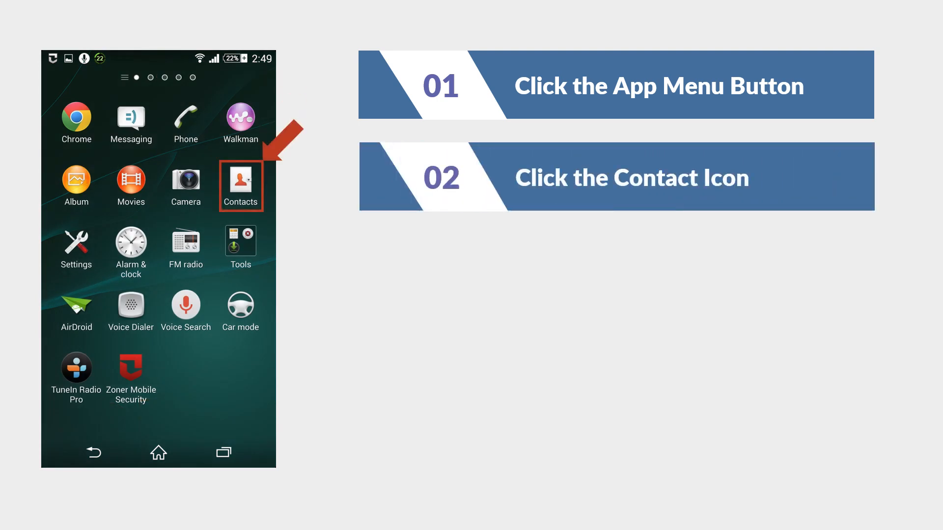
left_click(240, 183)
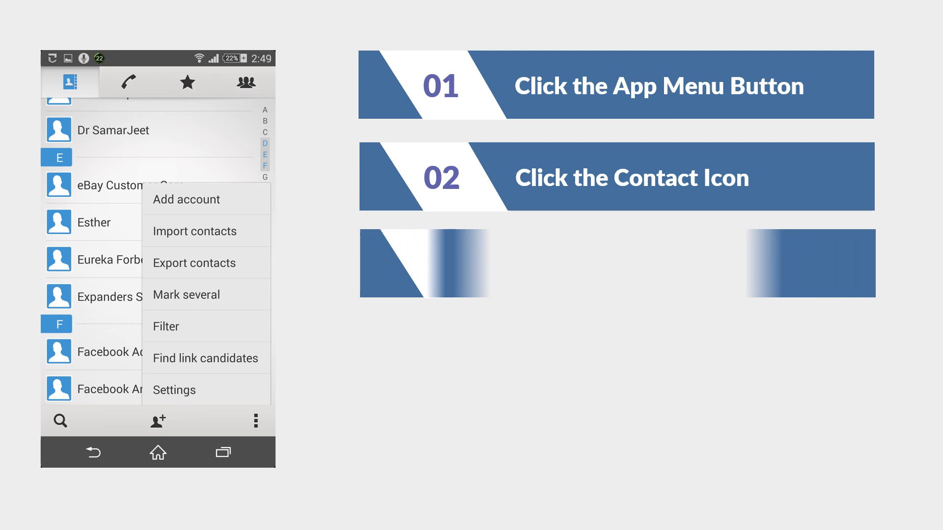
left_click(254, 420)
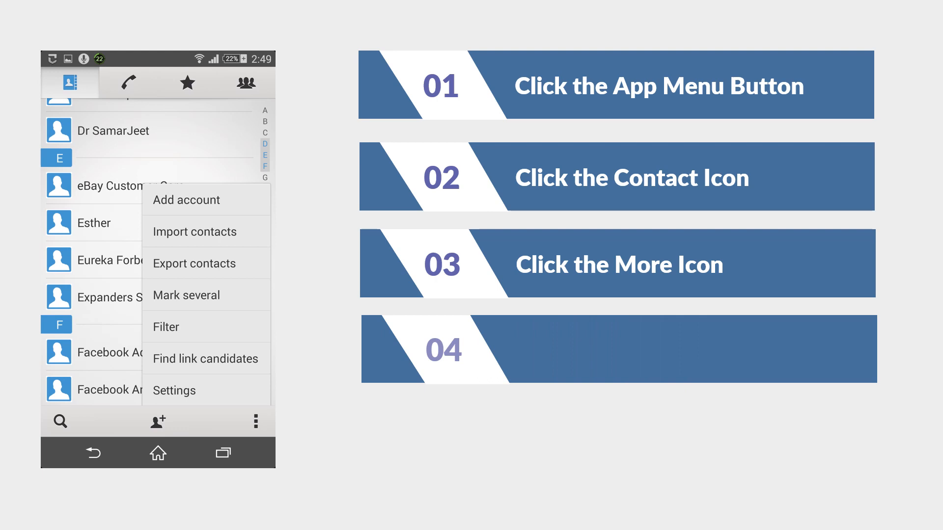
- Import contacts from combinedfile.vcf and confirm the import
left_click(195, 232)
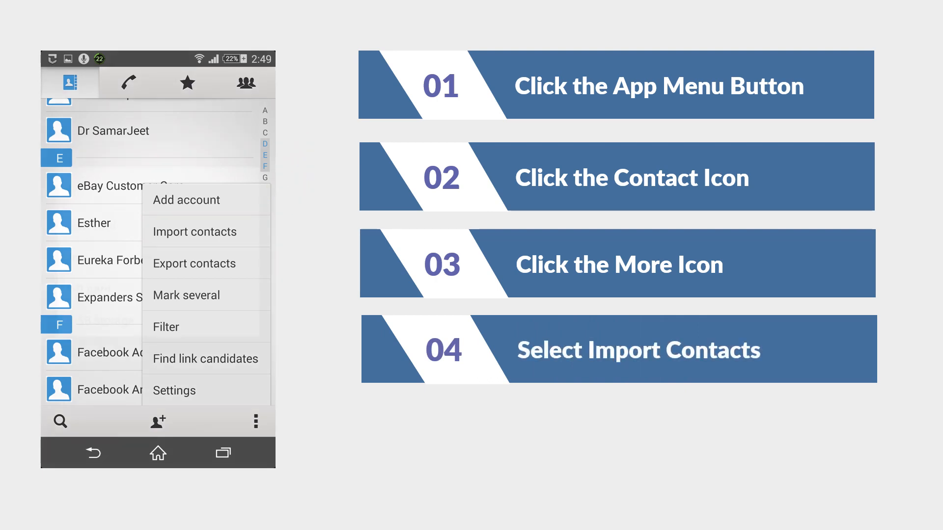
left_click(194, 232)
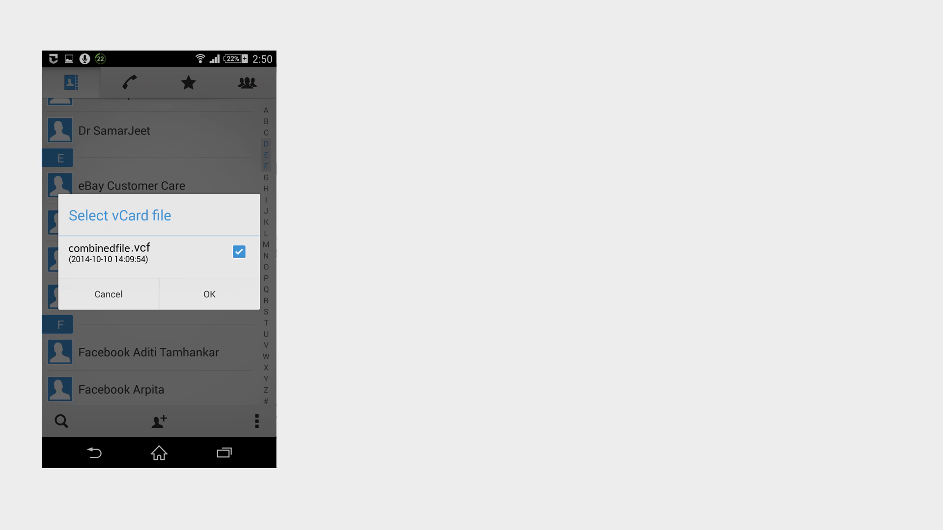
left_click(208, 295)
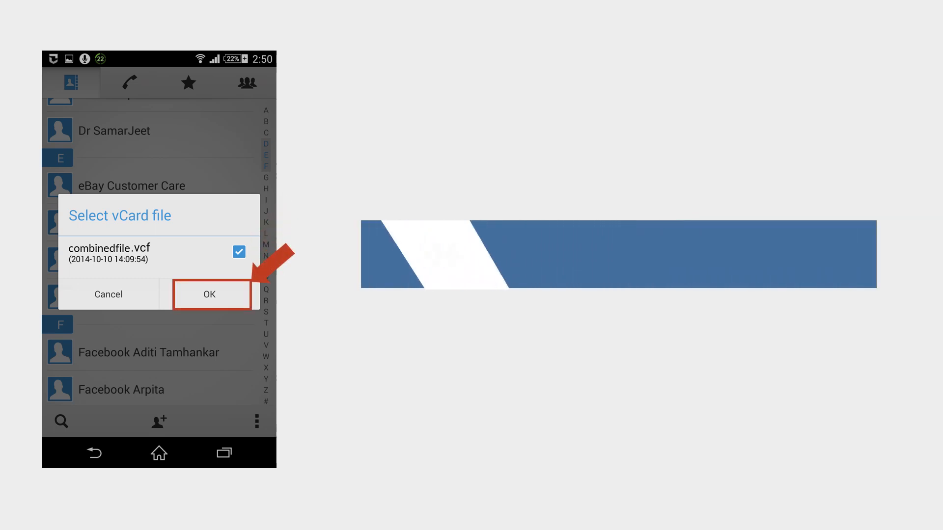